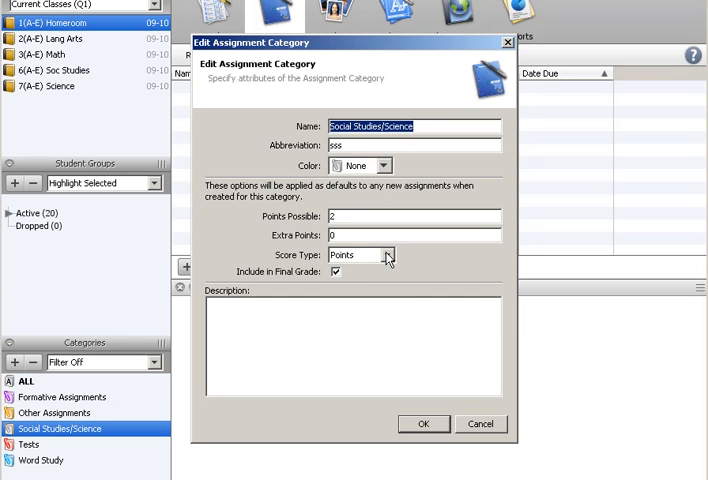
{"action": "mouse_move", "coordinate": [406, 407]}
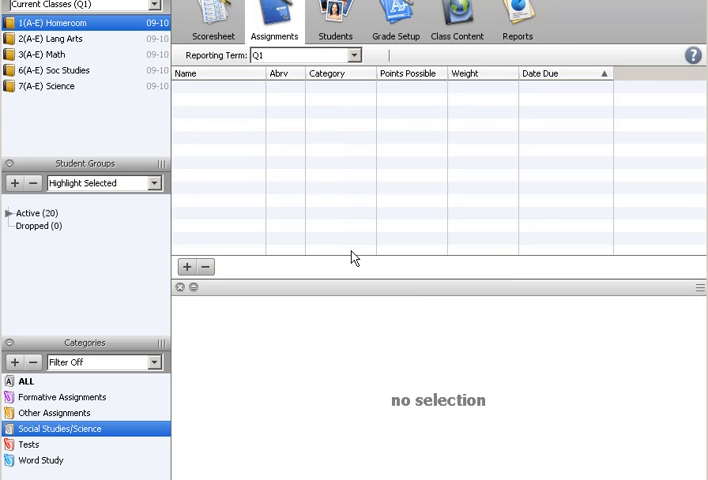
{"action": "mouse_move", "coordinate": [245, 133]}
{"action": "type", "text": "Nine W"}
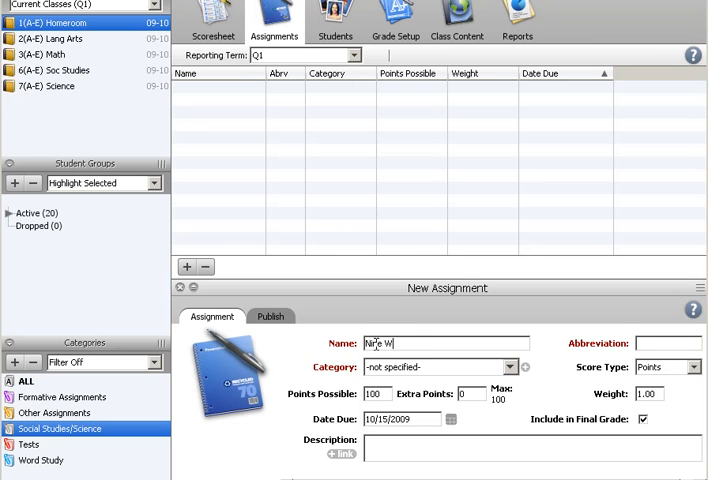
- Add assignment 'Nine Weeks Grade' (NWG), 2 points, in the Social Studies/Science category
{"action": "type", "text": "eeks Grade"}
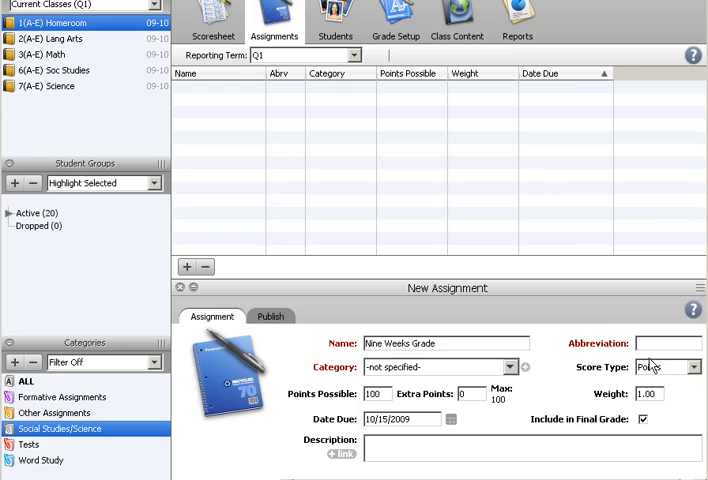
{"action": "type", "text": "NWG"}
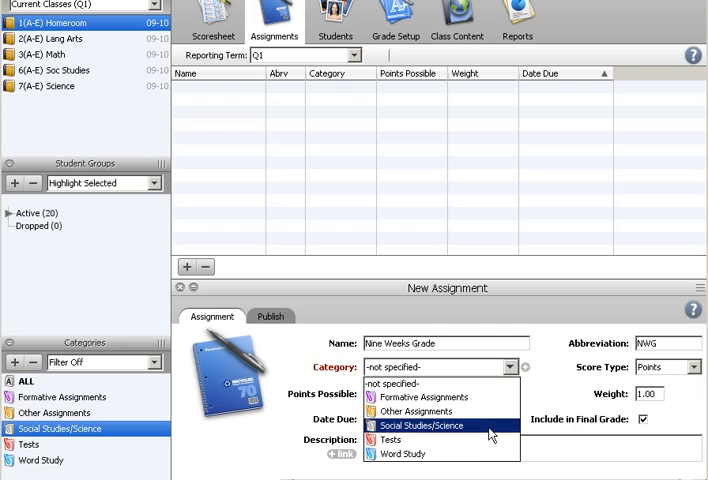
{"action": "left_click", "coordinate": [429, 421]}
{"action": "type", "text": "2"}
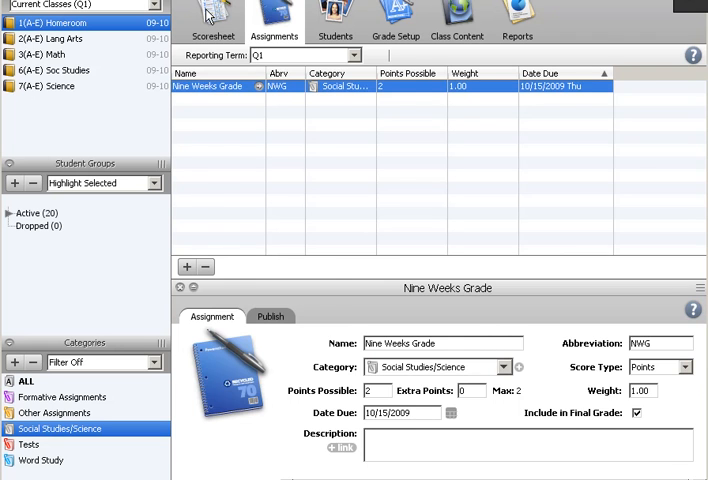
- From the scoresheet, choose Fill Scores for the Nine Weeks Grade column
{"action": "left_click", "coordinate": [230, 9]}
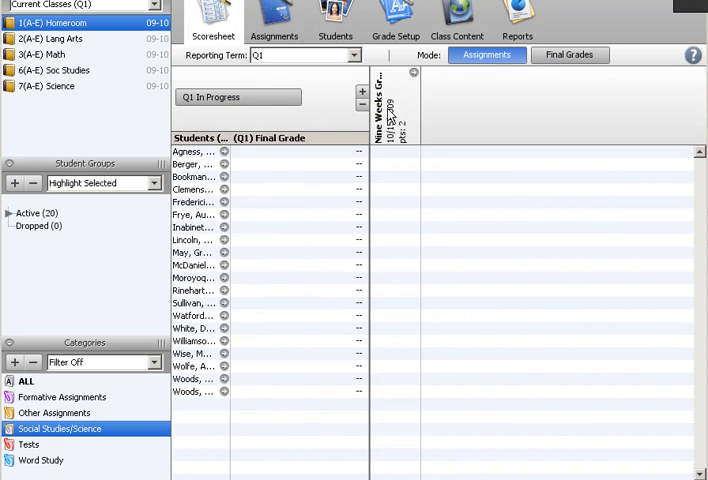
{"action": "right_click", "coordinate": [395, 100]}
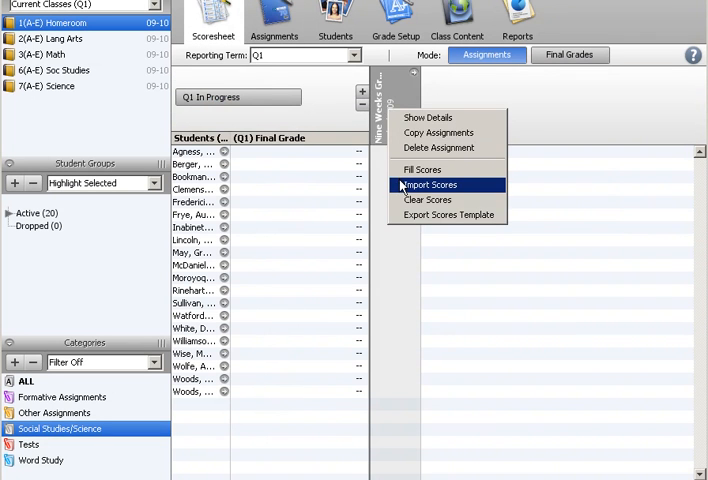
{"action": "mouse_move", "coordinate": [422, 169]}
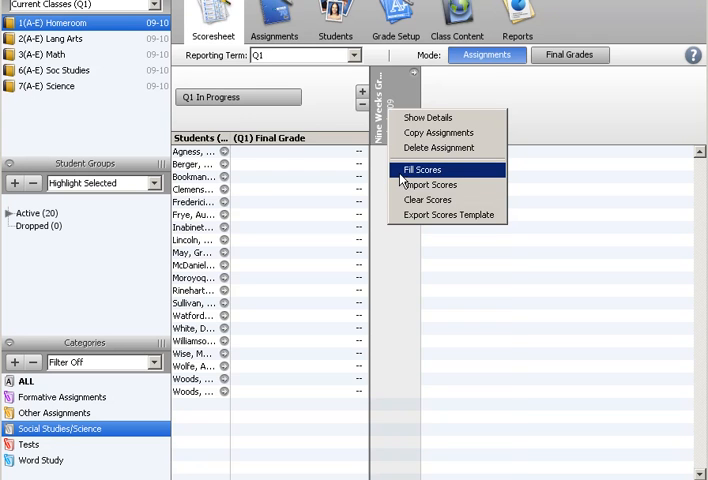
{"action": "left_click", "coordinate": [421, 169]}
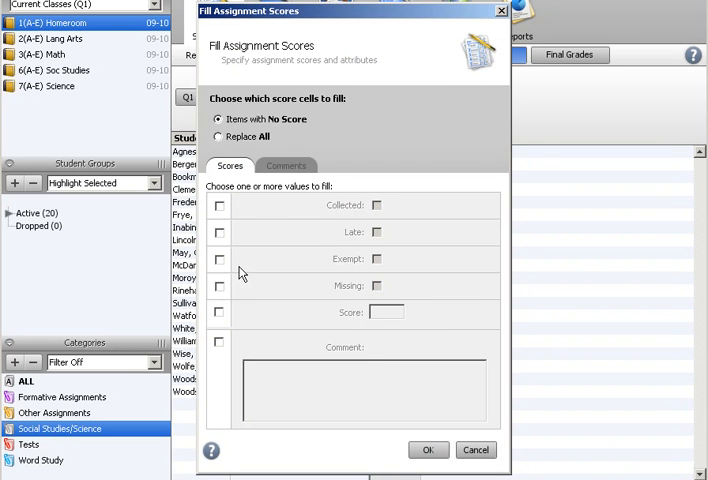
- Fill a score of 2 for every student on Nine Weeks Grade
{"action": "left_click", "coordinate": [219, 312]}
{"action": "type", "text": "2"}
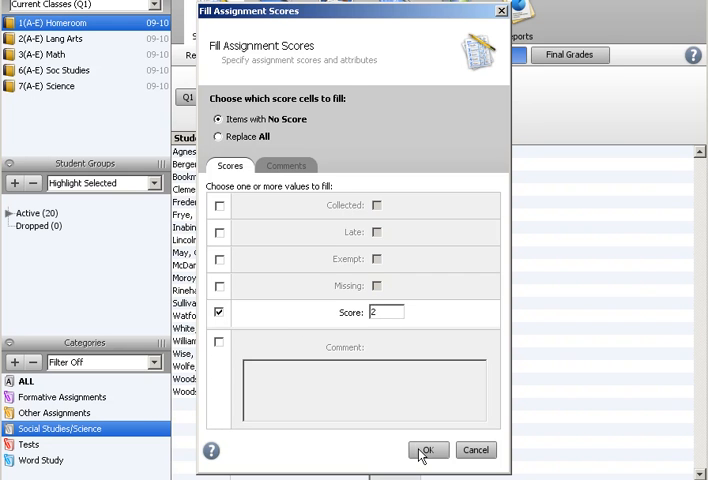
{"action": "left_click", "coordinate": [430, 449]}
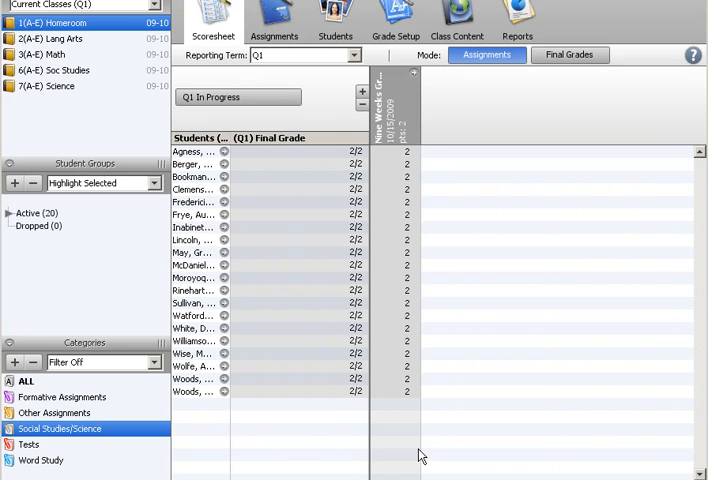